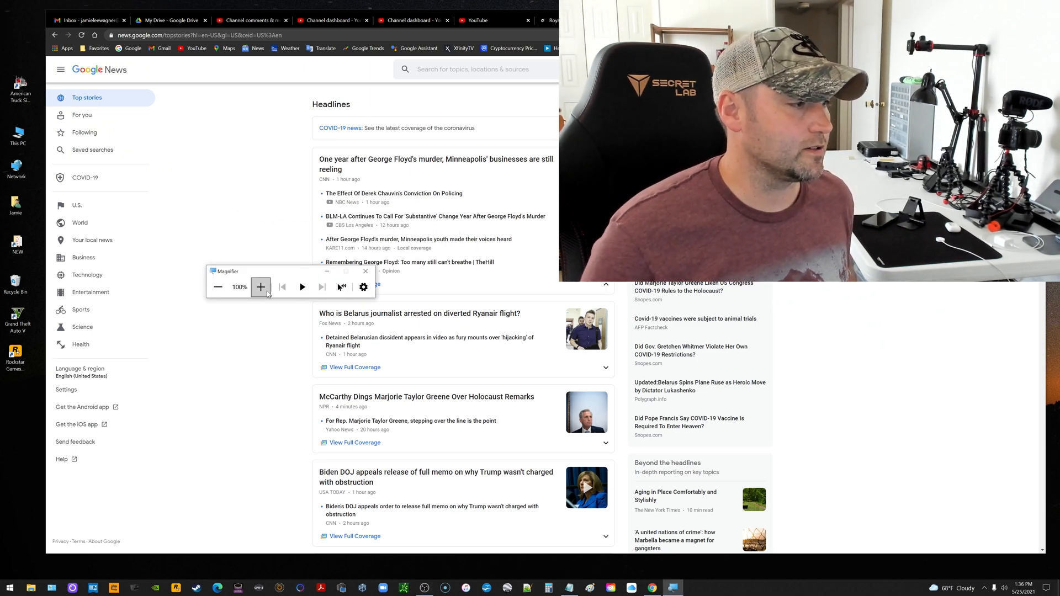
Step: Magnify the Google News page and return it to normal size, twice
left_click(261, 287)
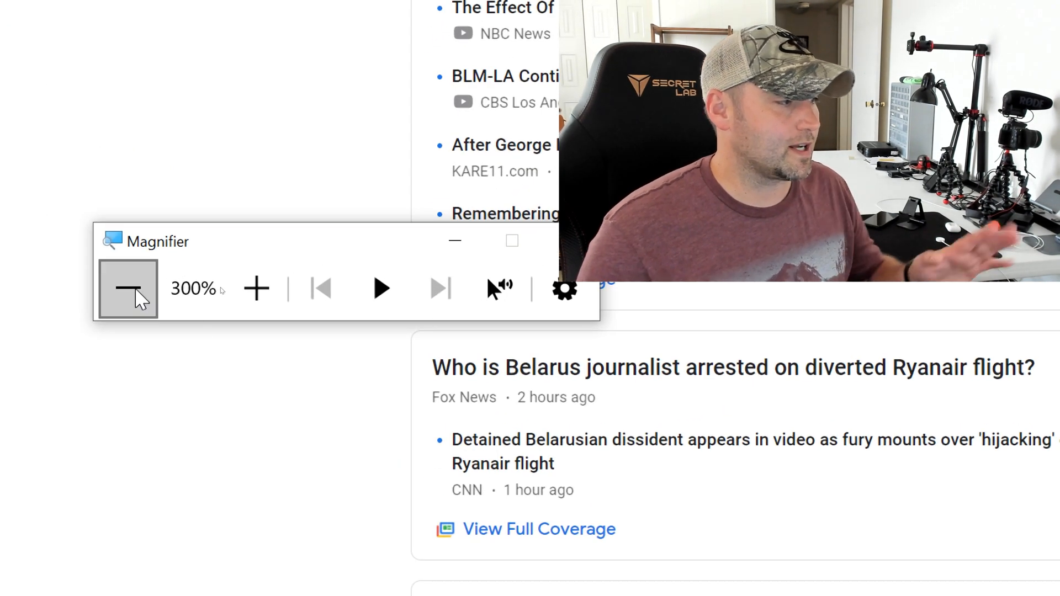
left_click(128, 289)
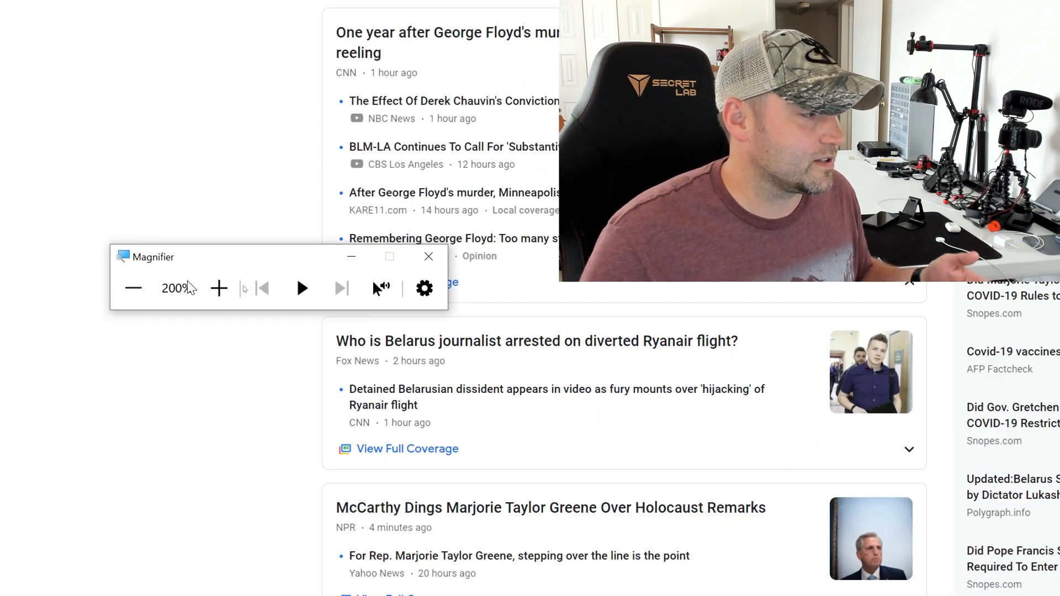
left_click(134, 288)
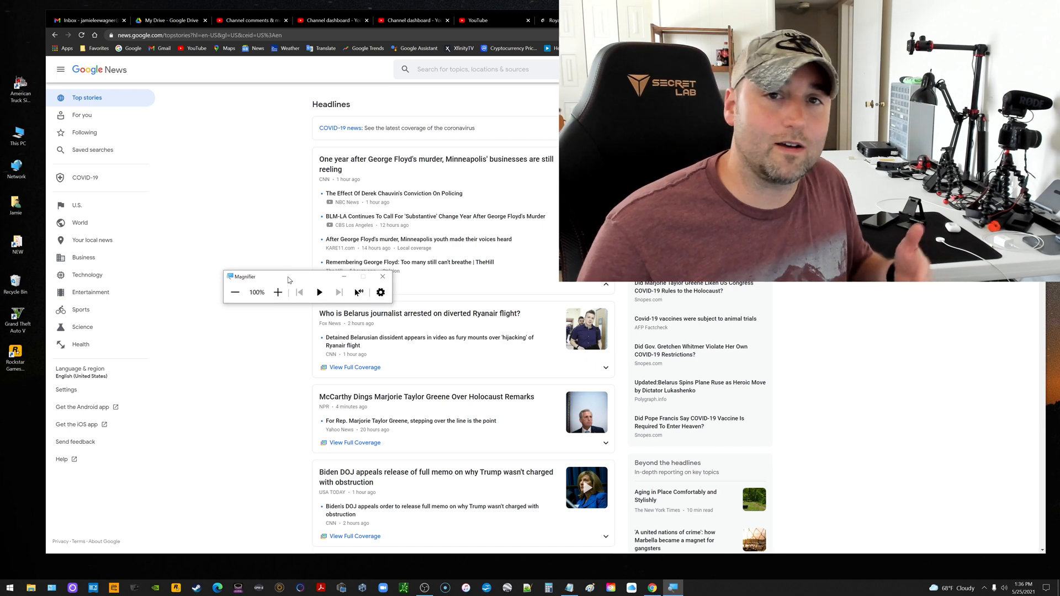
mouse_move(288, 279)
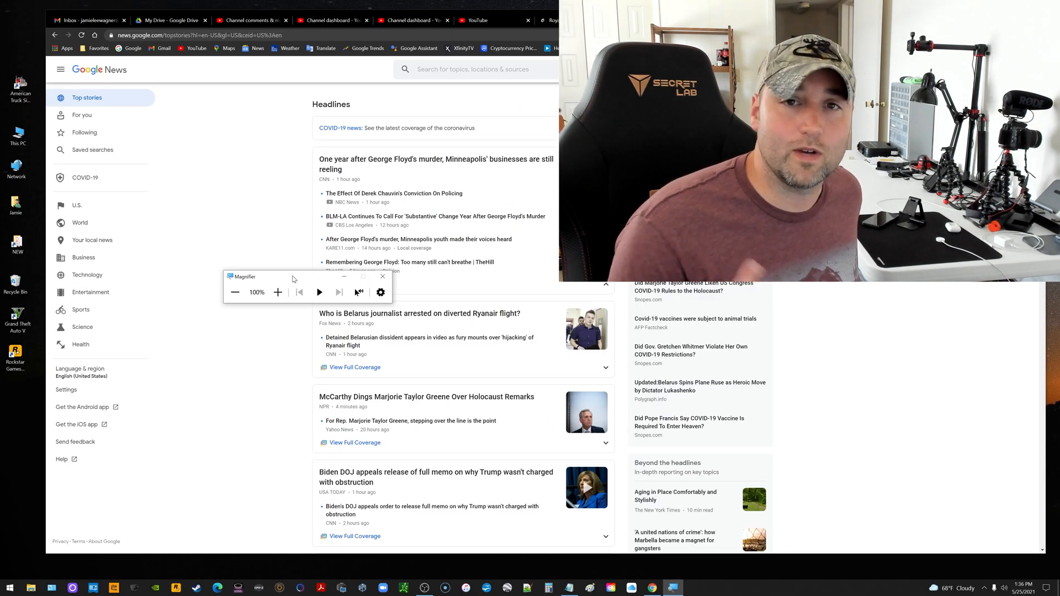
left_click(277, 291)
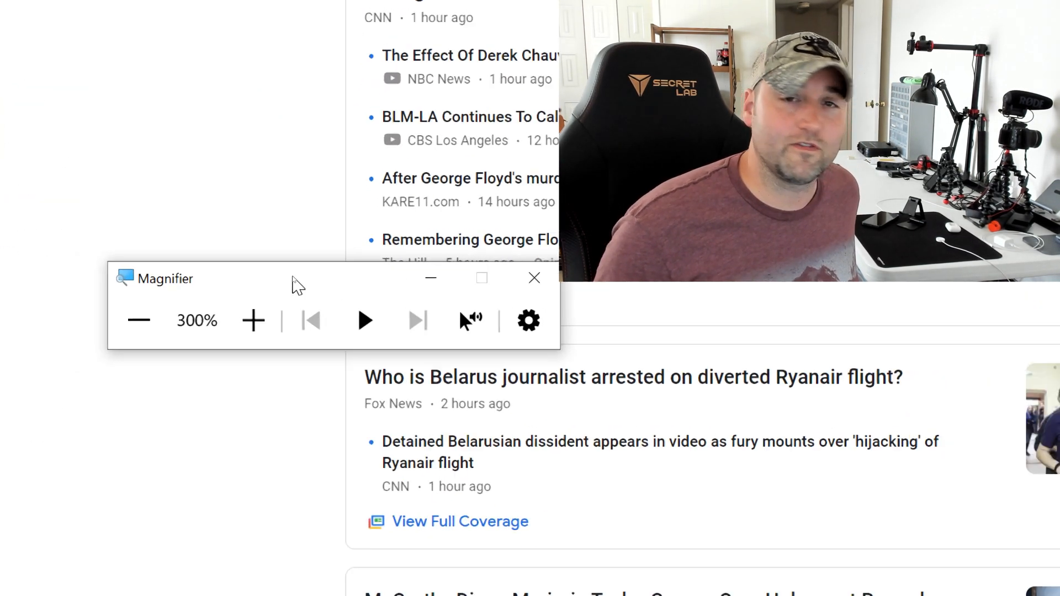
left_click(138, 321)
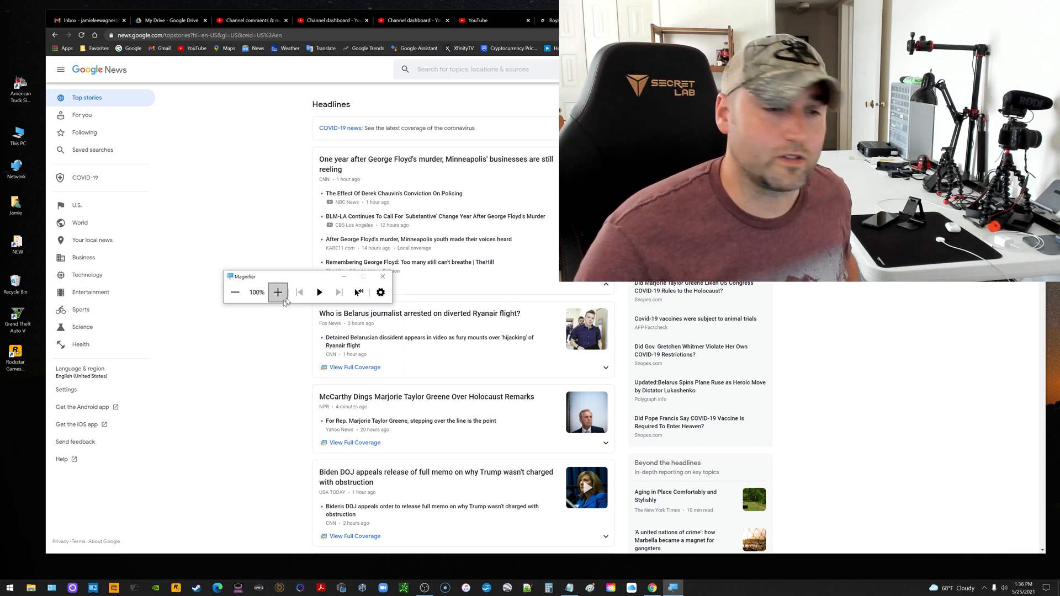
Step: Zoom in further and back to 100%, then bring up the reading speed and voice options
left_click(278, 291)
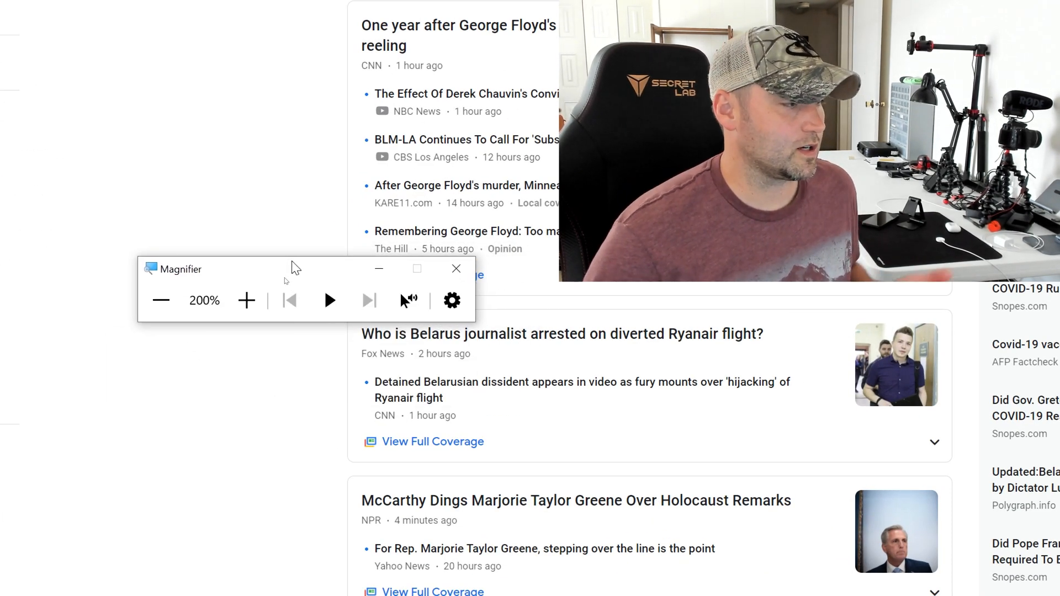
left_click(246, 301)
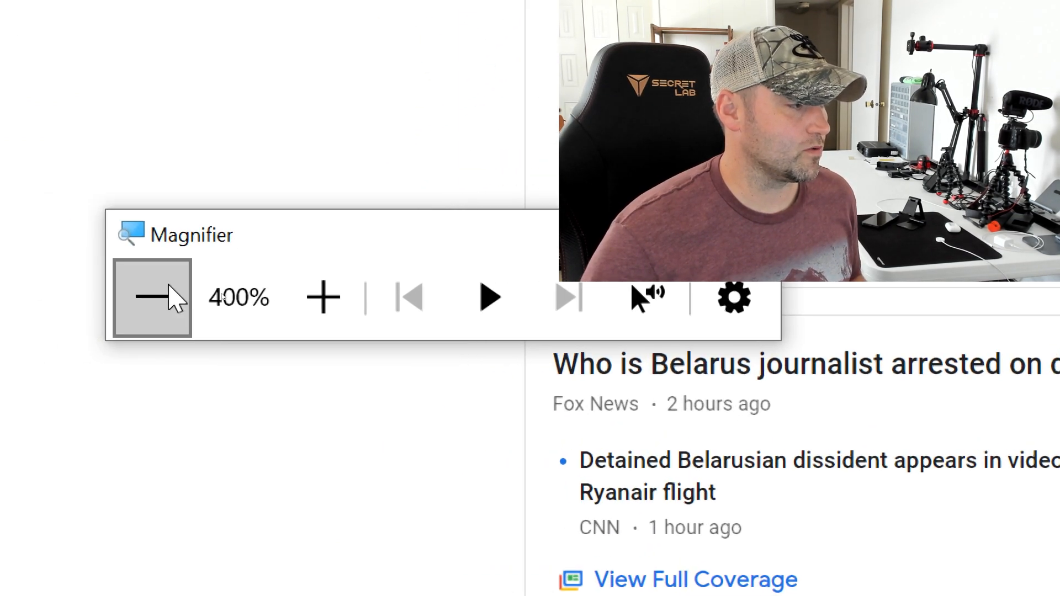
left_click(151, 297)
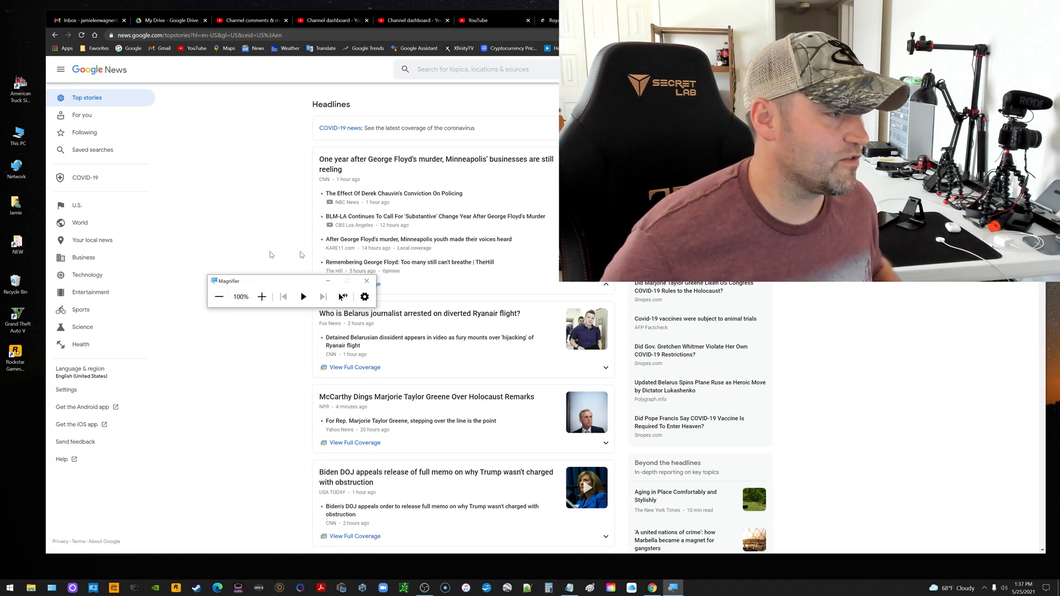
mouse_move(81, 115)
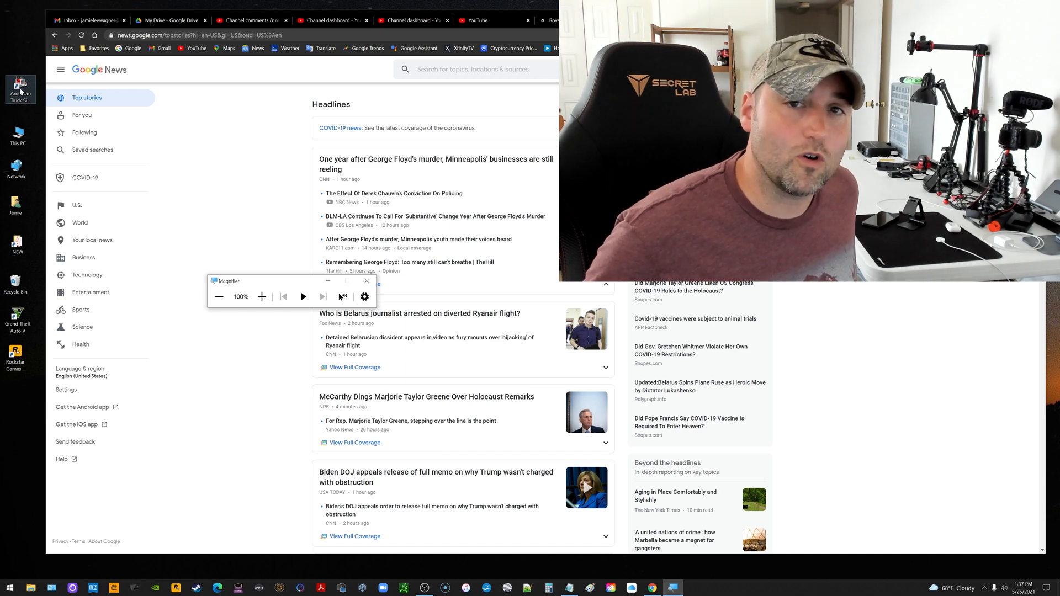
left_click(262, 297)
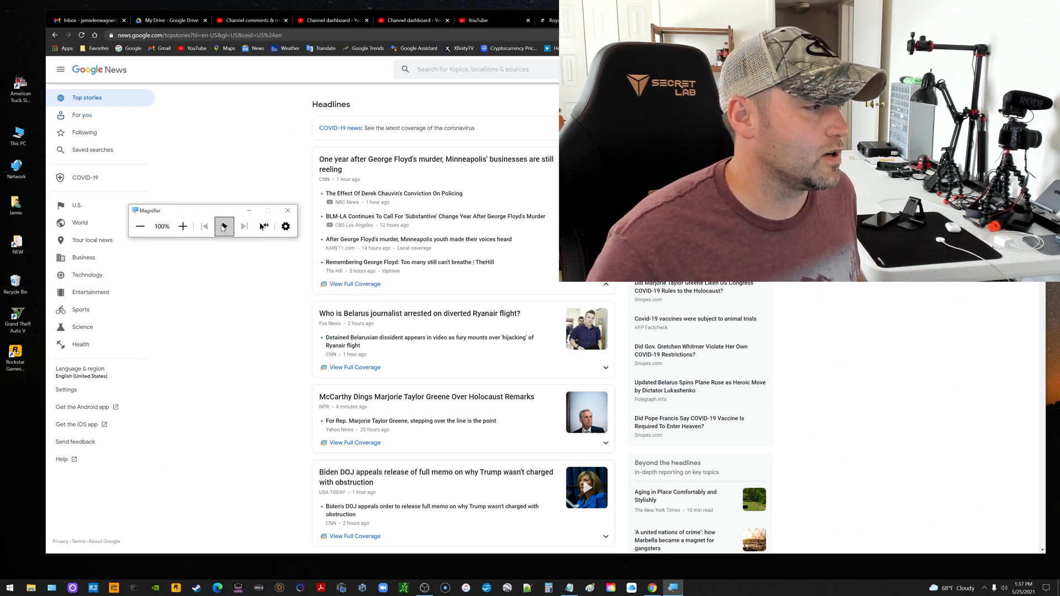
left_click(183, 226)
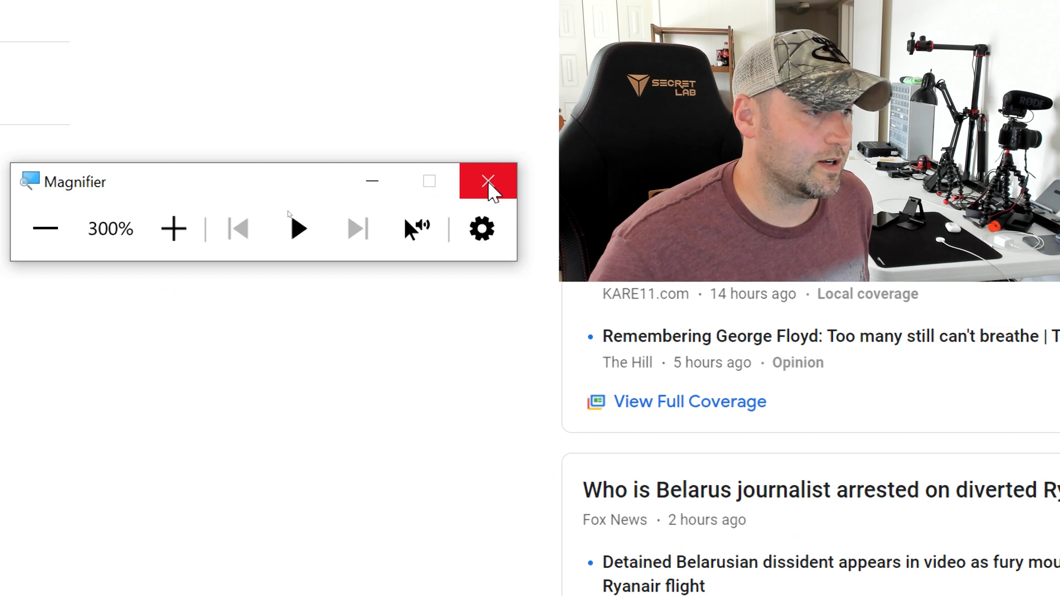
mouse_move(488, 181)
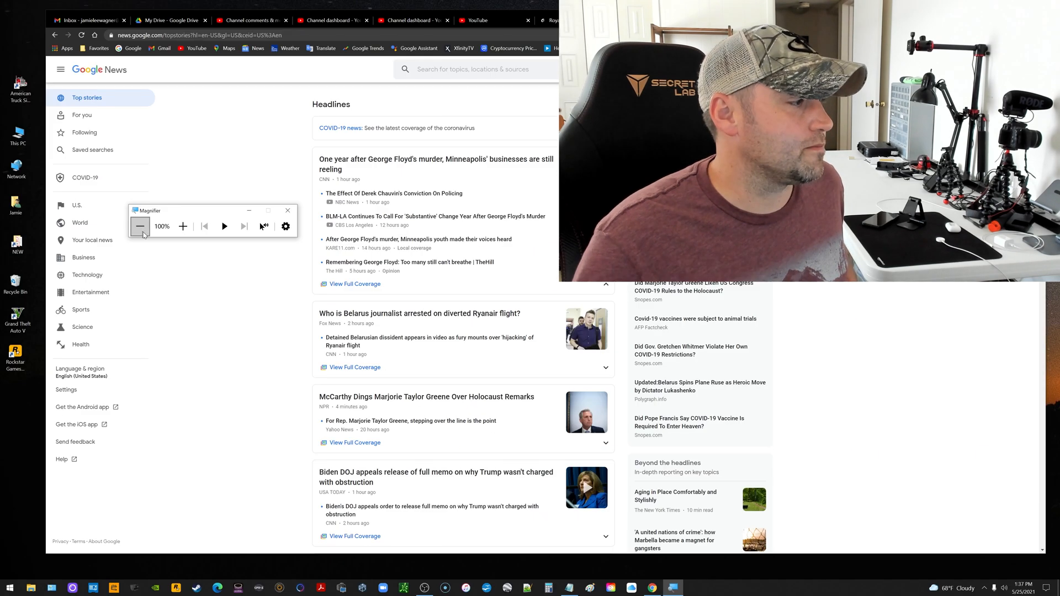
mouse_move(264, 227)
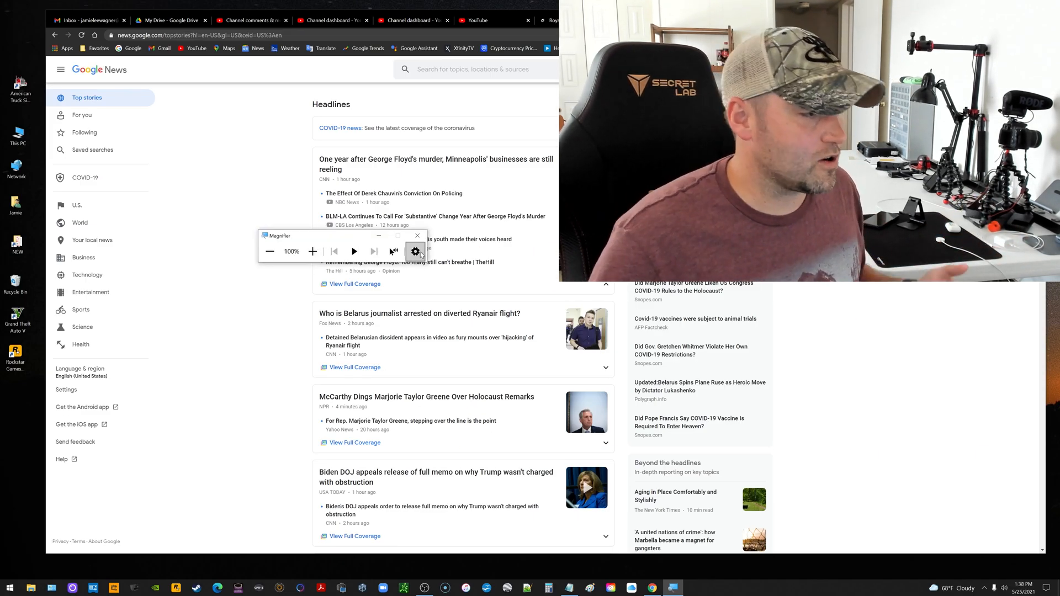
left_click(415, 251)
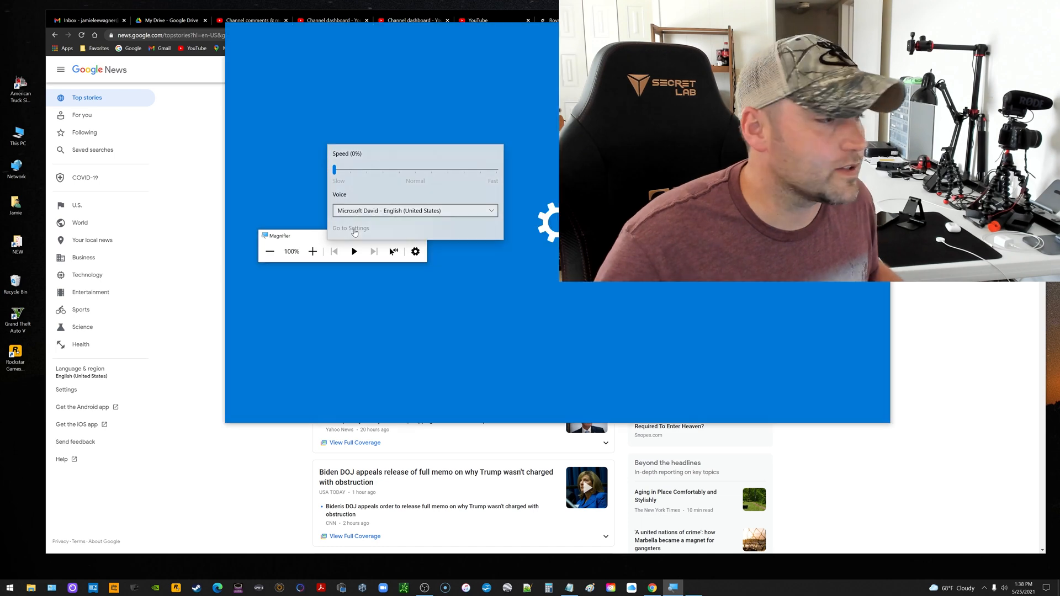
Step: Go to the full Magnifier settings page and scroll through its options
left_click(351, 227)
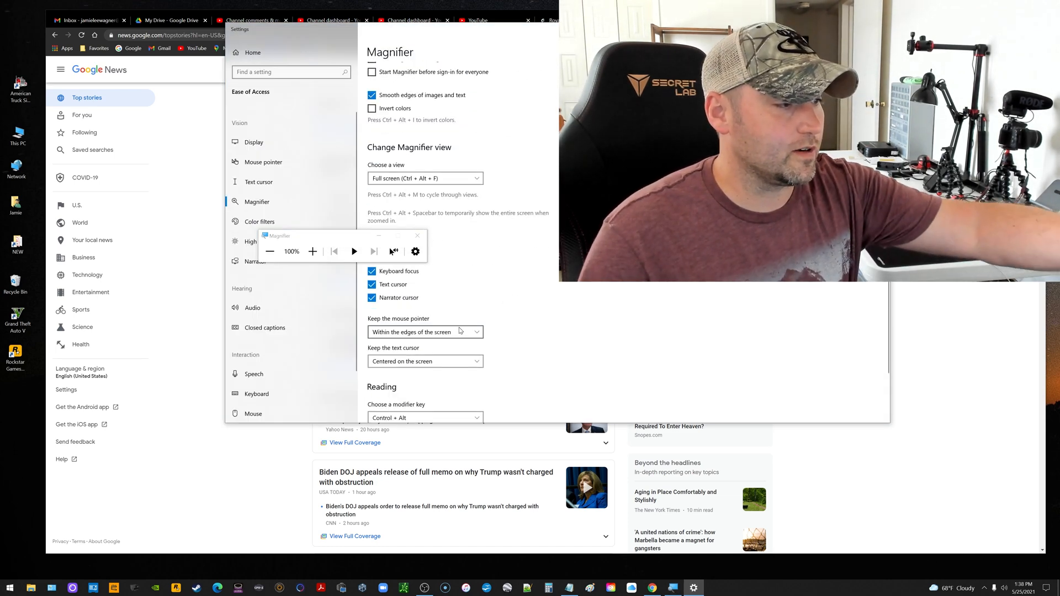
scroll("up", 3)
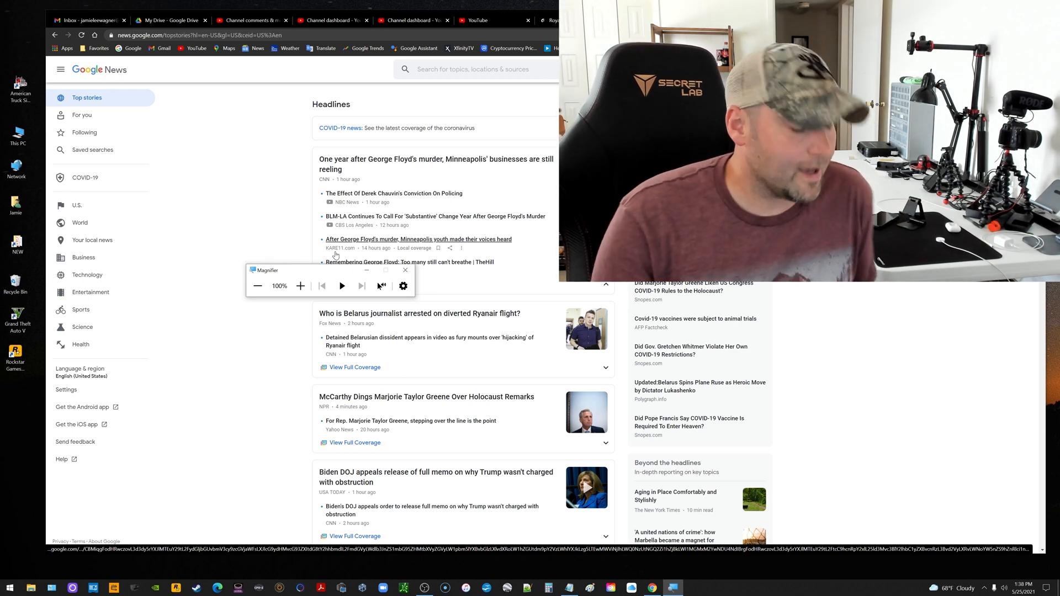
left_click(300, 285)
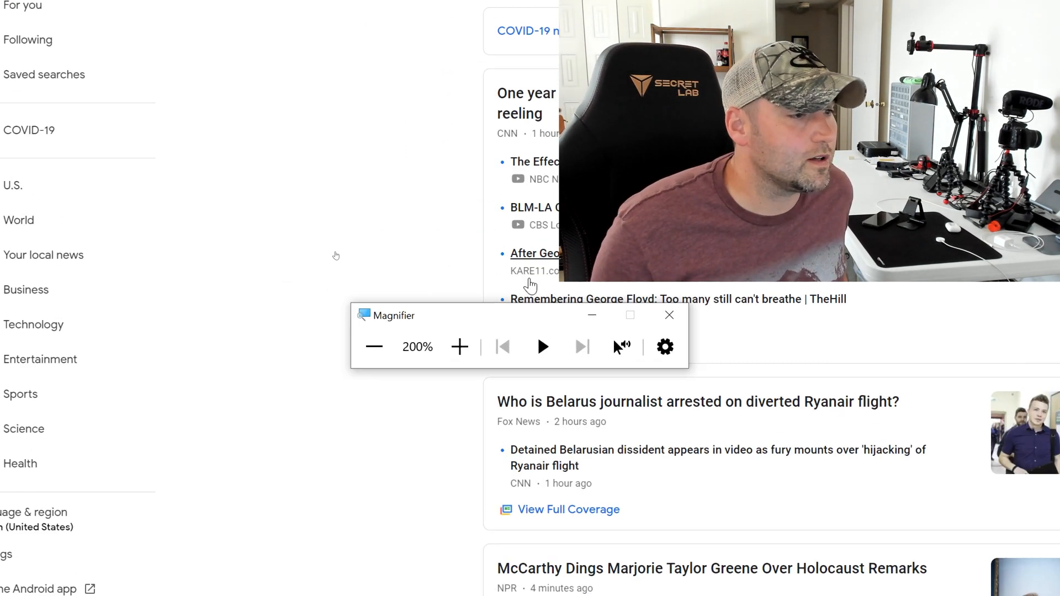
left_click(374, 345)
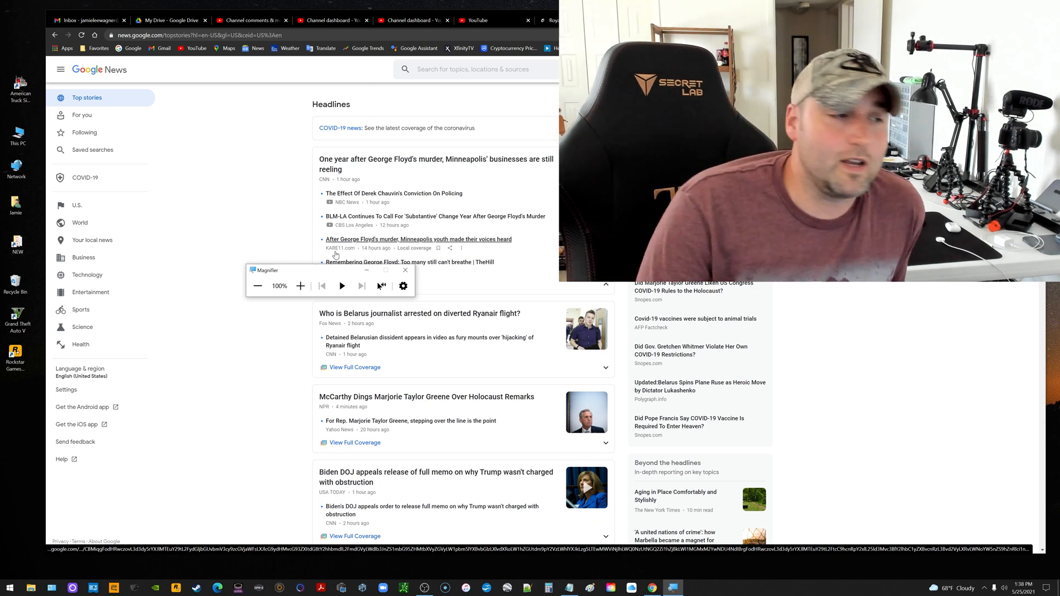